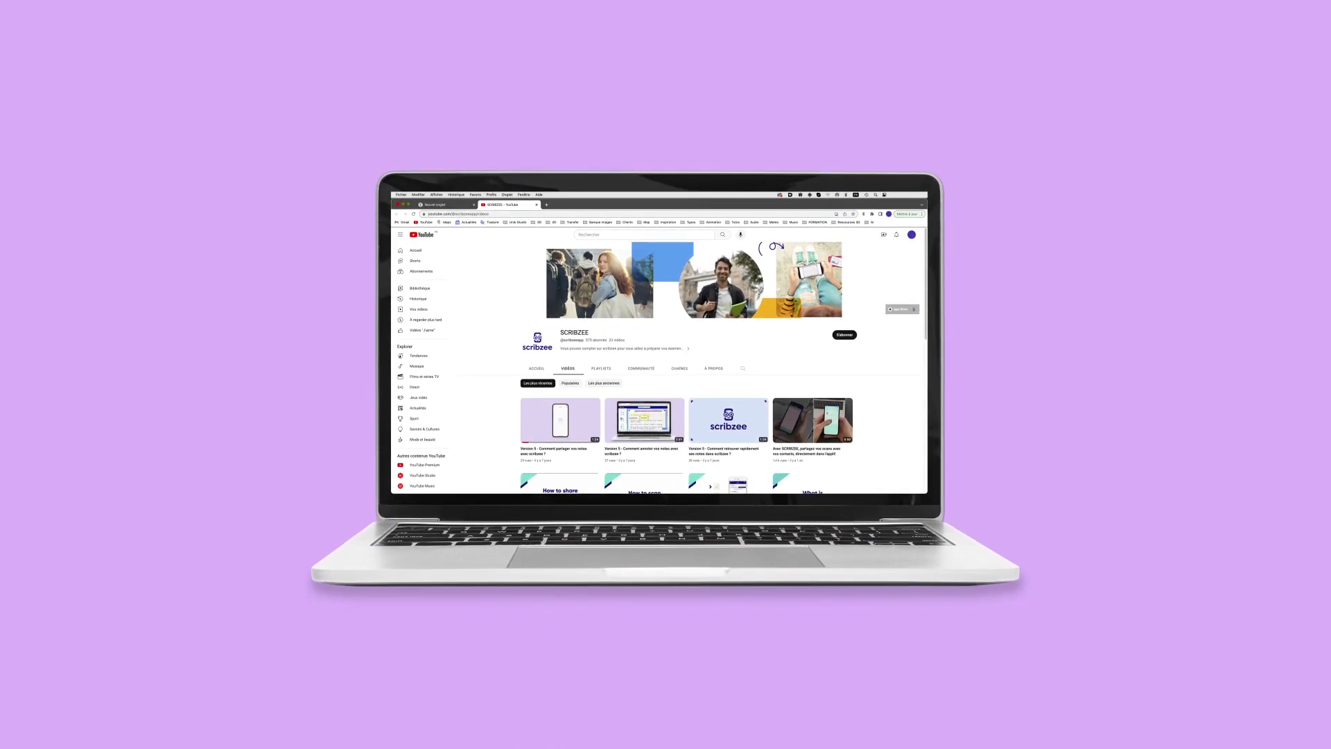
Switch from the Scribzee YouTube channel to the Scribzee app's My Files list
left_click(559, 419)
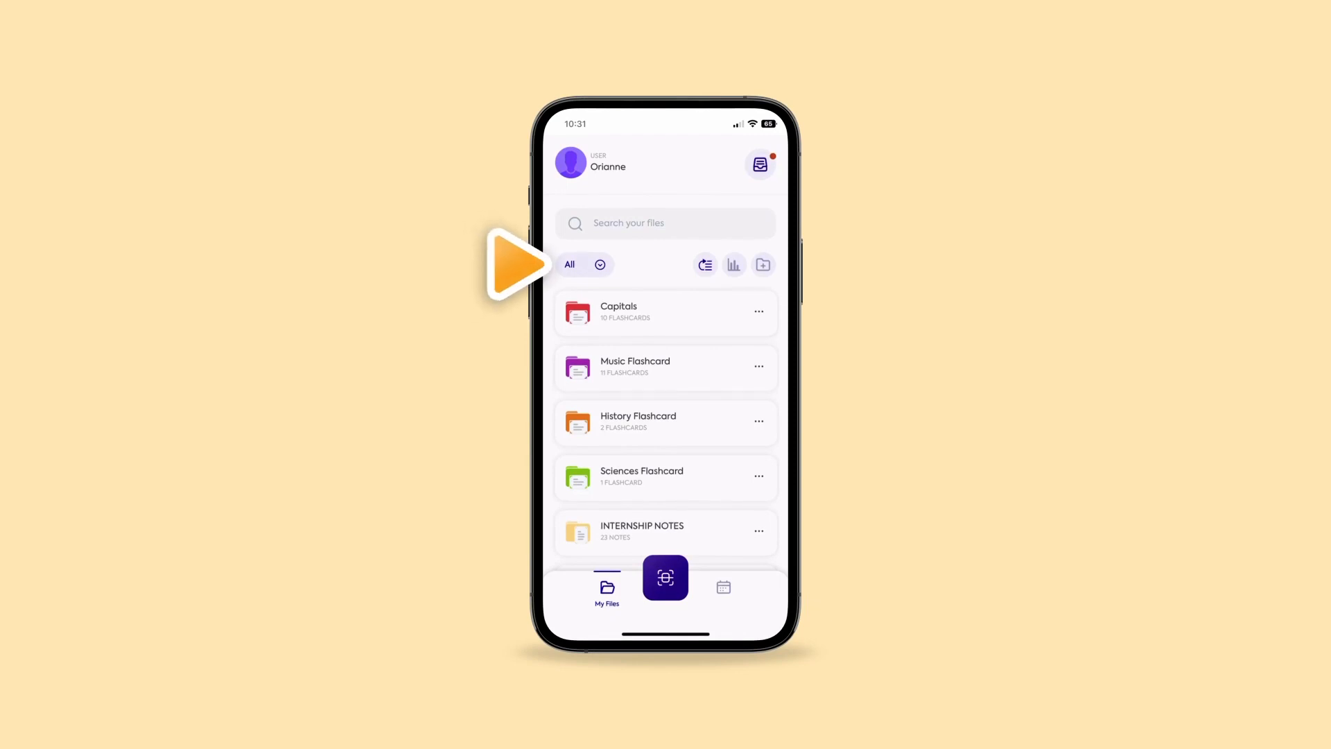
Filter files to Flashcards and open the Capitals Flashcard deck in the Capitals folder
left_click(584, 265)
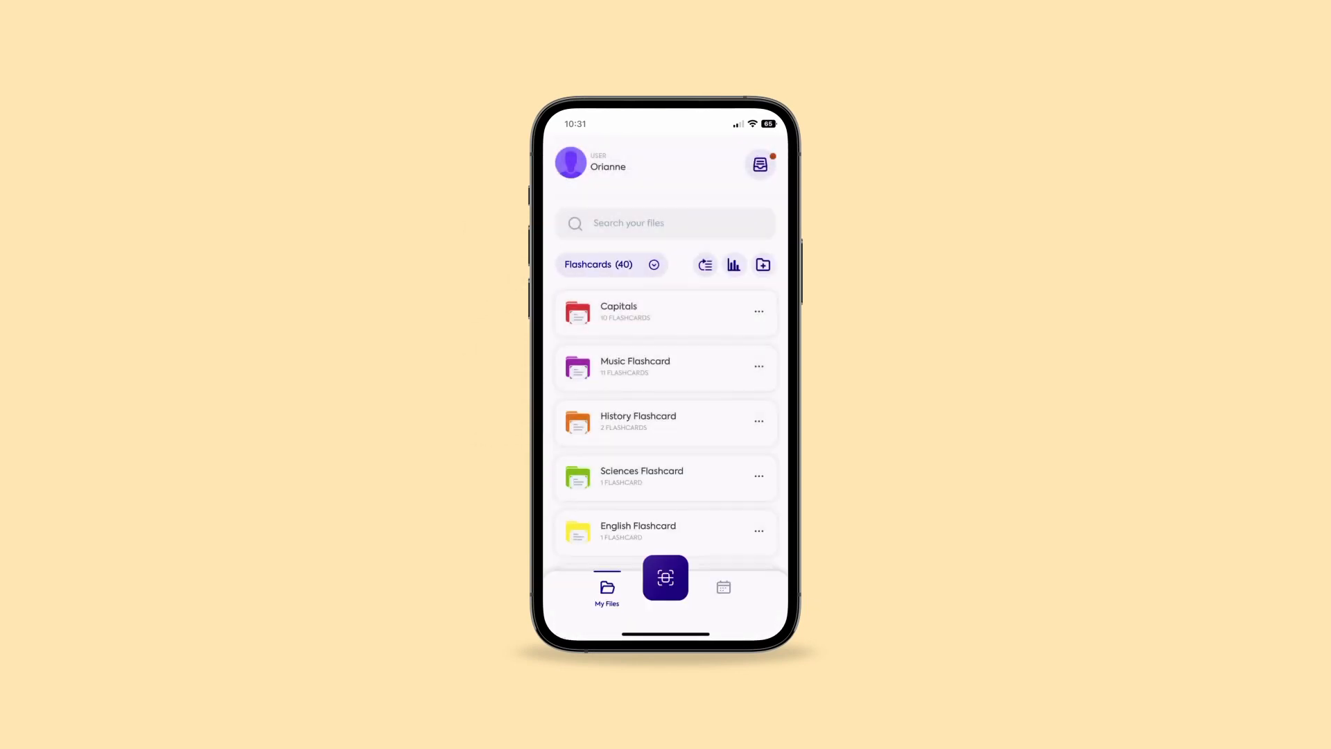
left_click(665, 311)
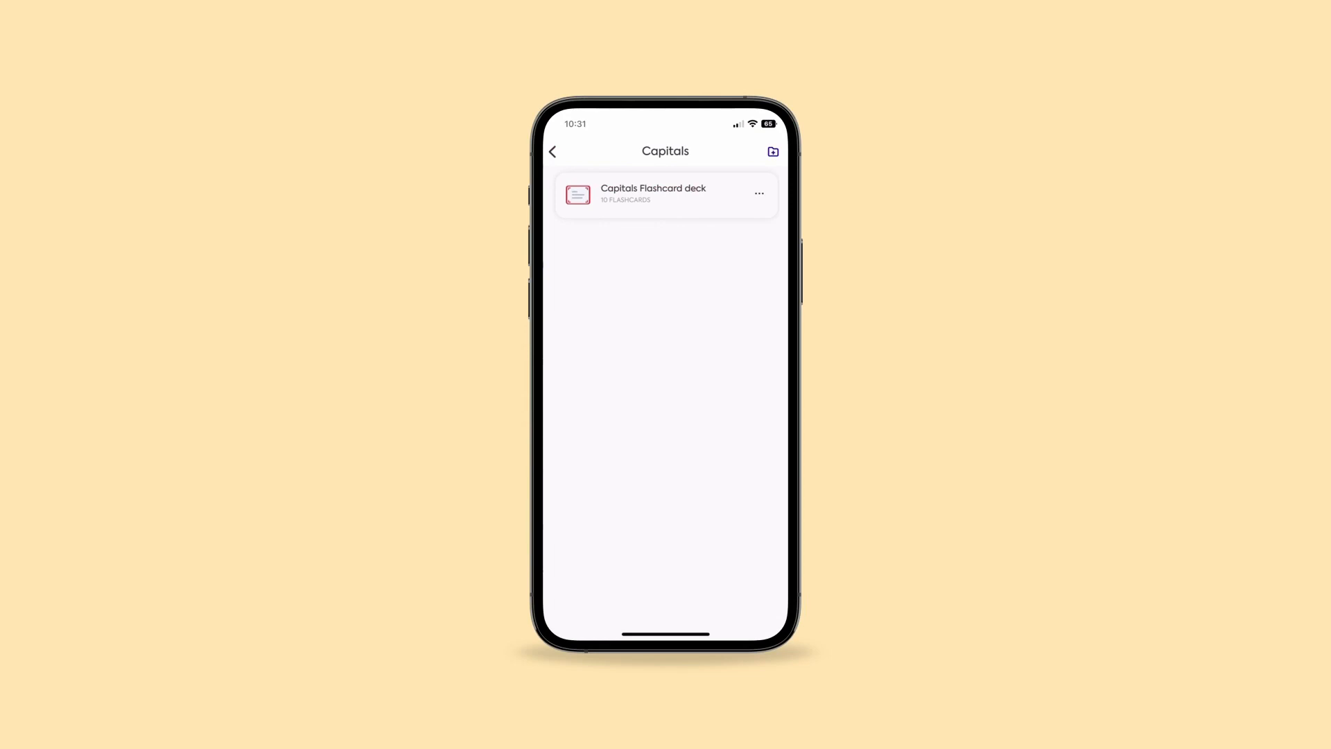
left_click(665, 193)
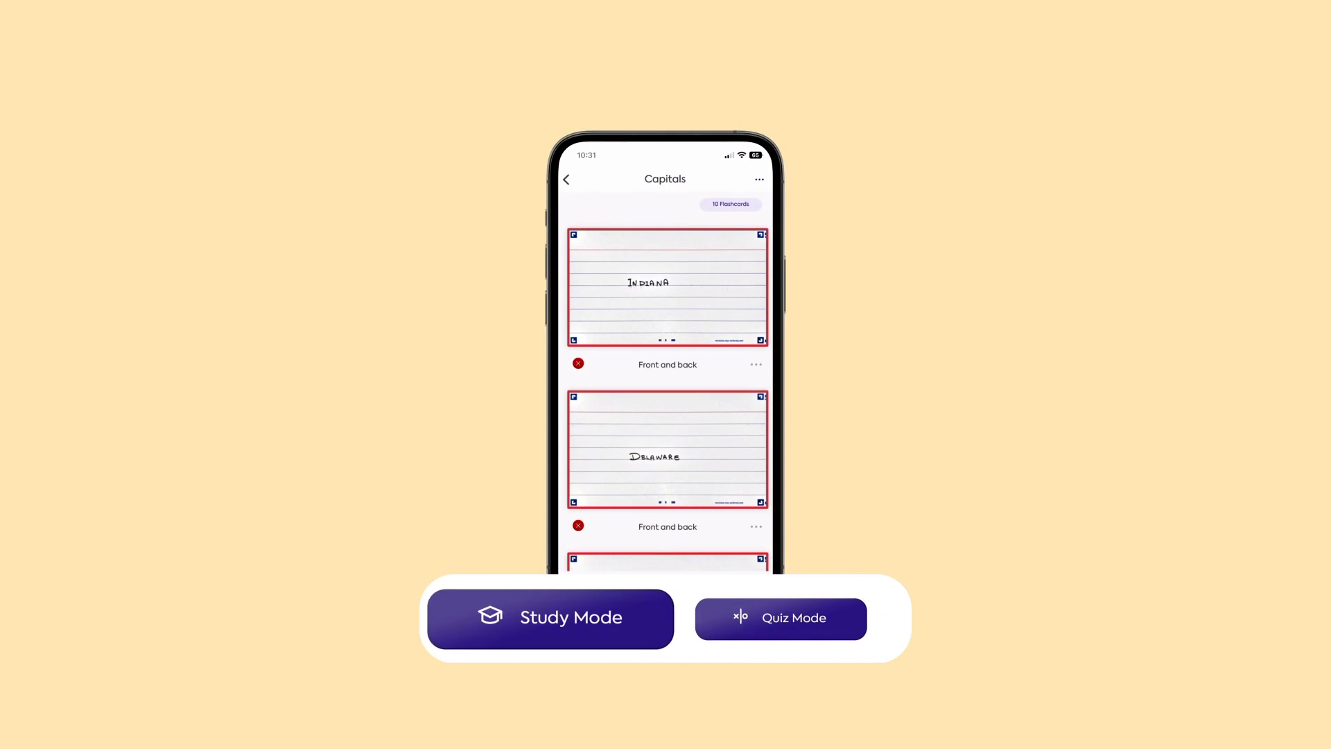
Study the Capitals cards in Study Mode, then end the session back at the folder
left_click(780, 618)
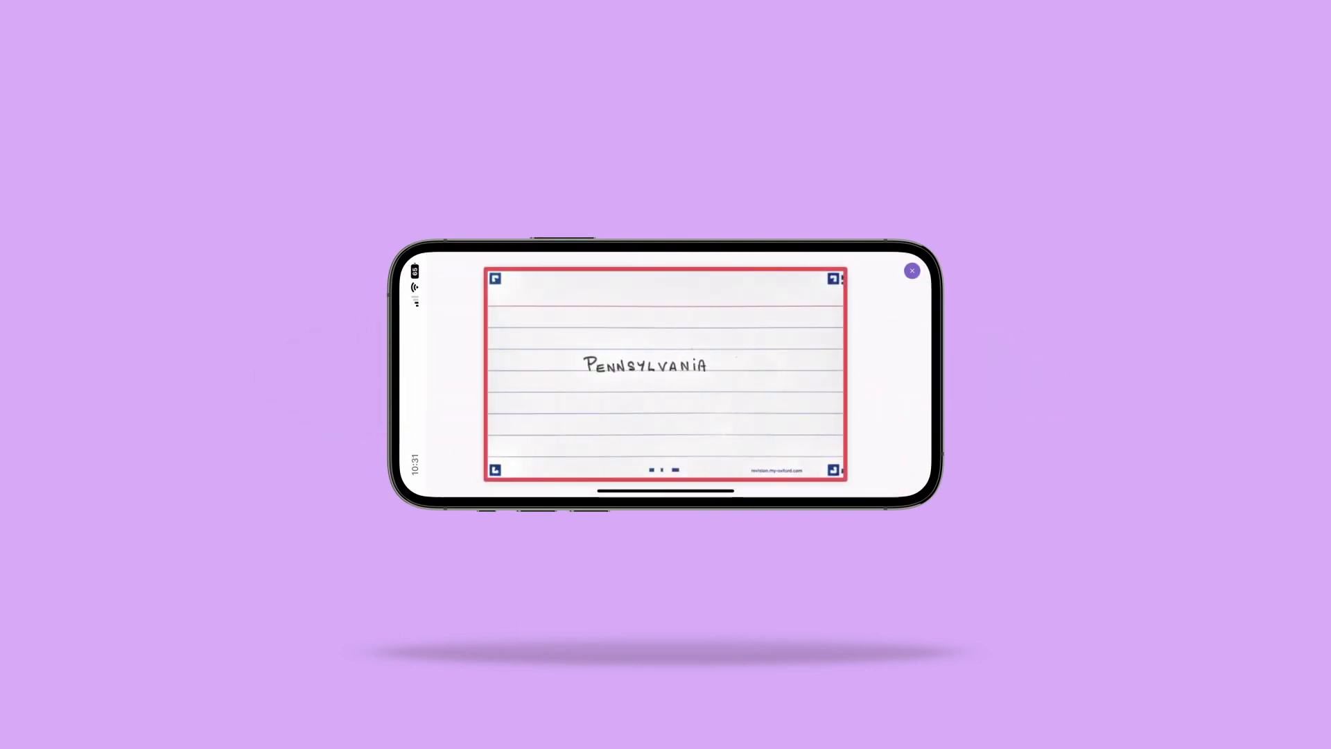
left_click(911, 271)
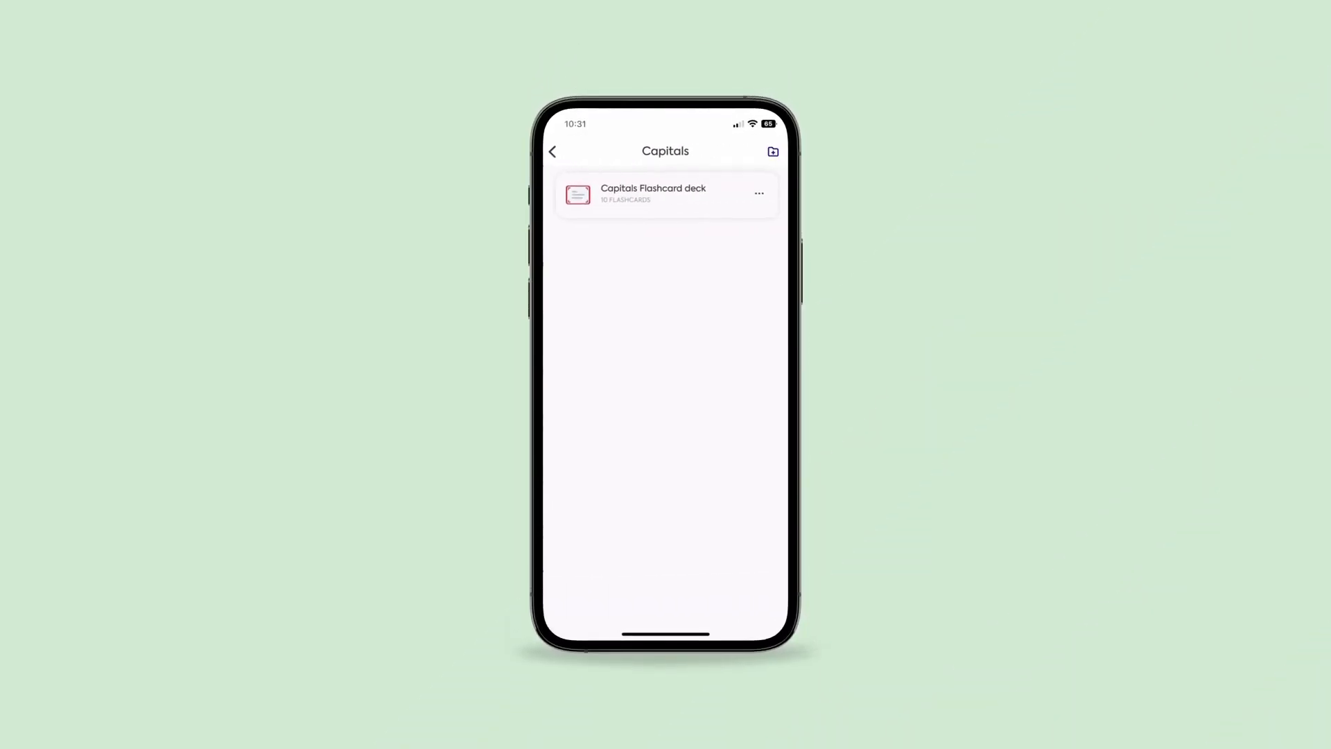
Reopen the Capitals Flashcard deck and start a Study Mode session
left_click(654, 194)
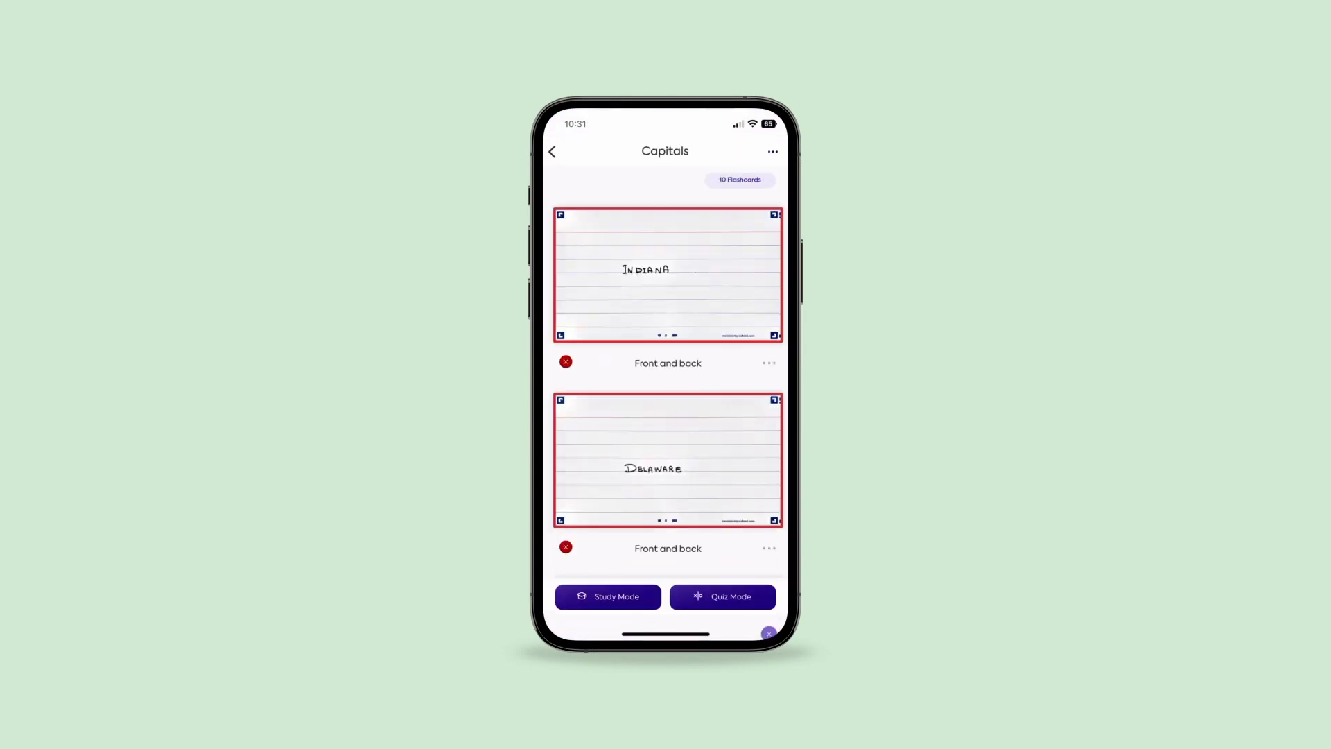
left_click(608, 596)
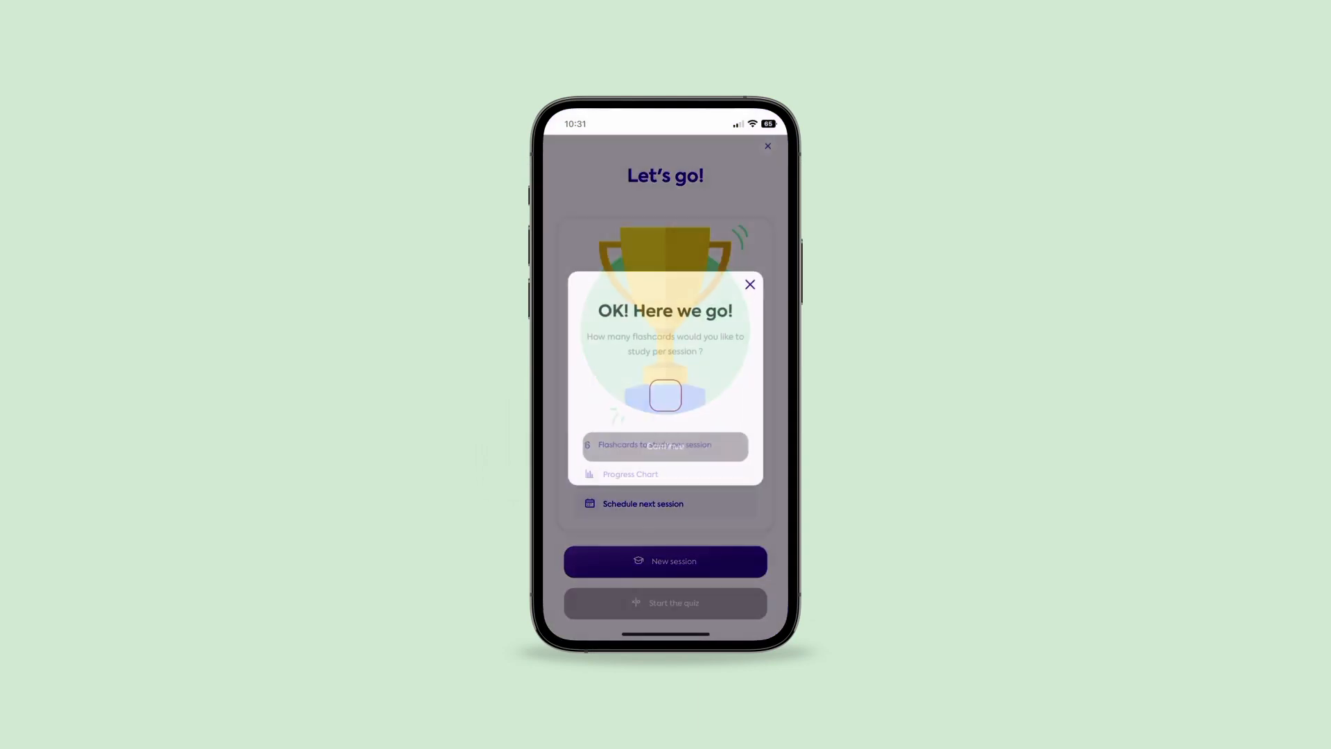
Accept 5 flashcards per session, view the progress chart, and schedule a next-session reminder
left_click(665, 396)
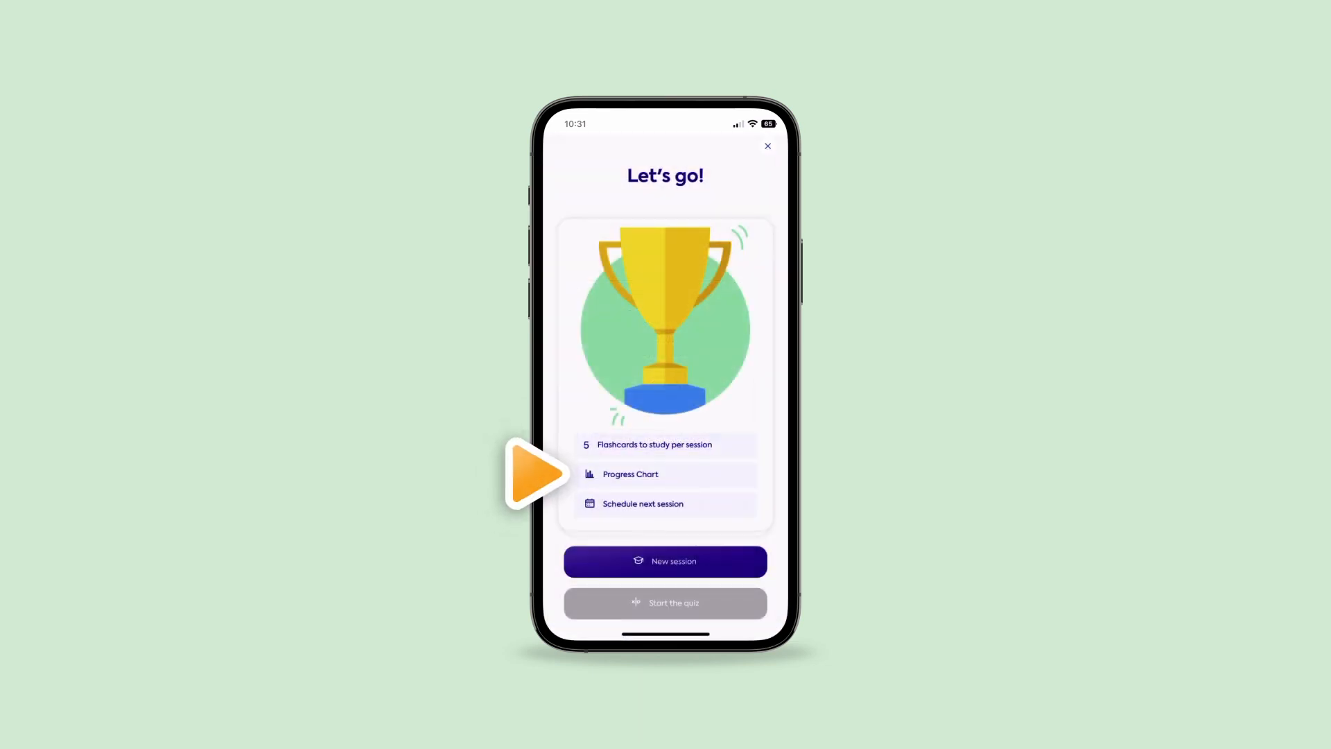
left_click(630, 473)
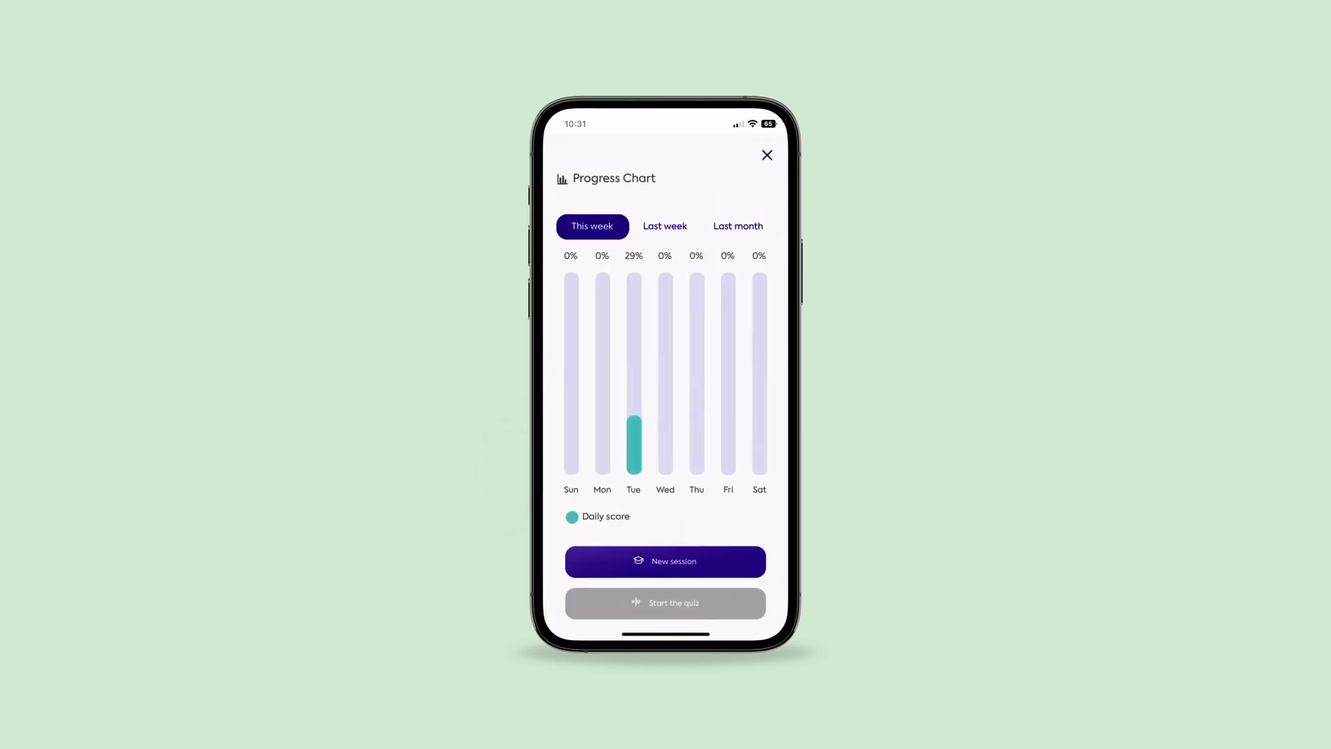
left_click(665, 561)
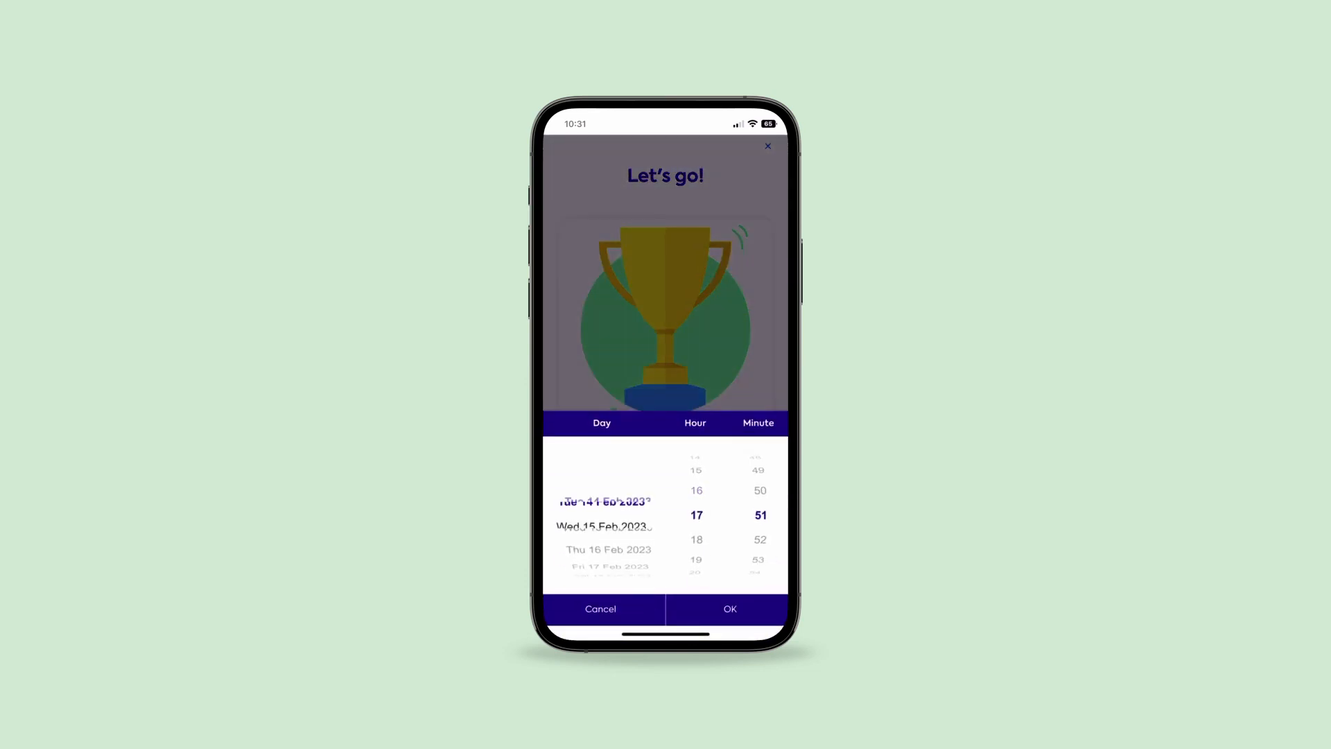
left_click(729, 609)
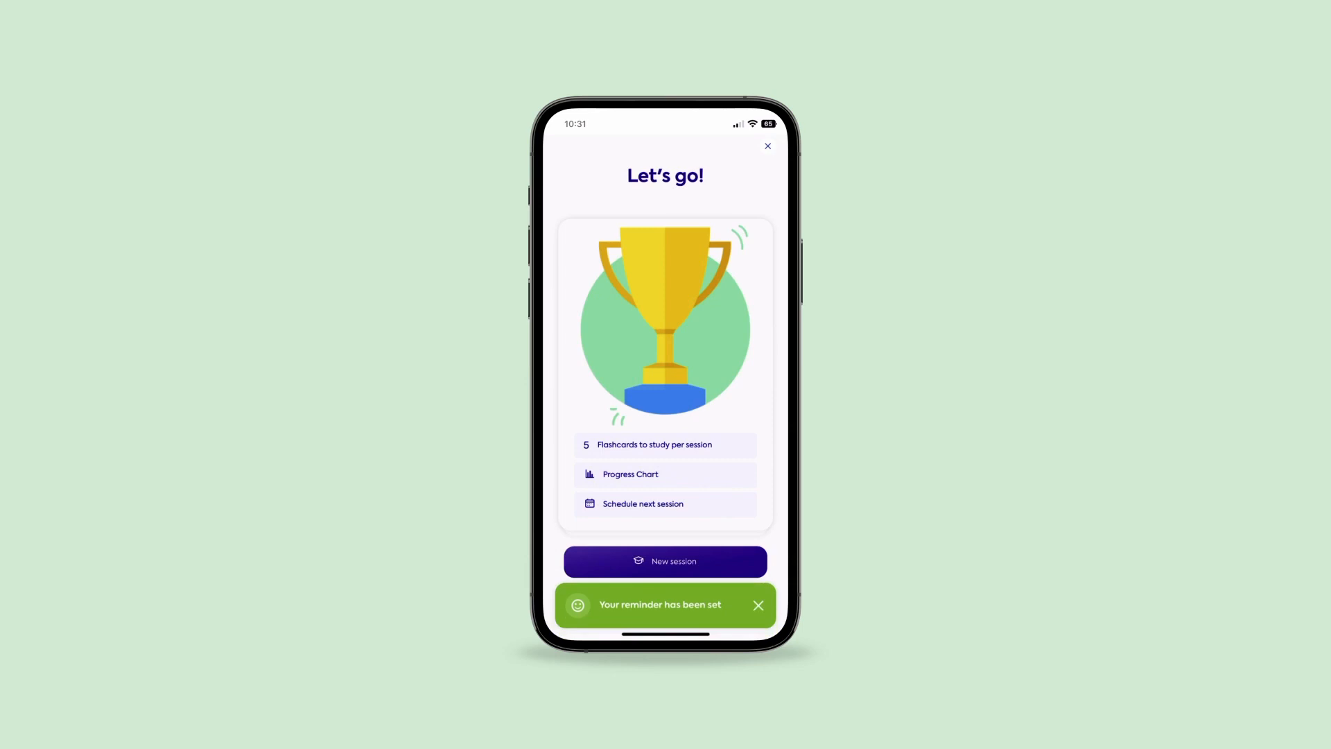
Navigate back through My Files to reopen the Capitals Flashcard deck
left_click(767, 146)
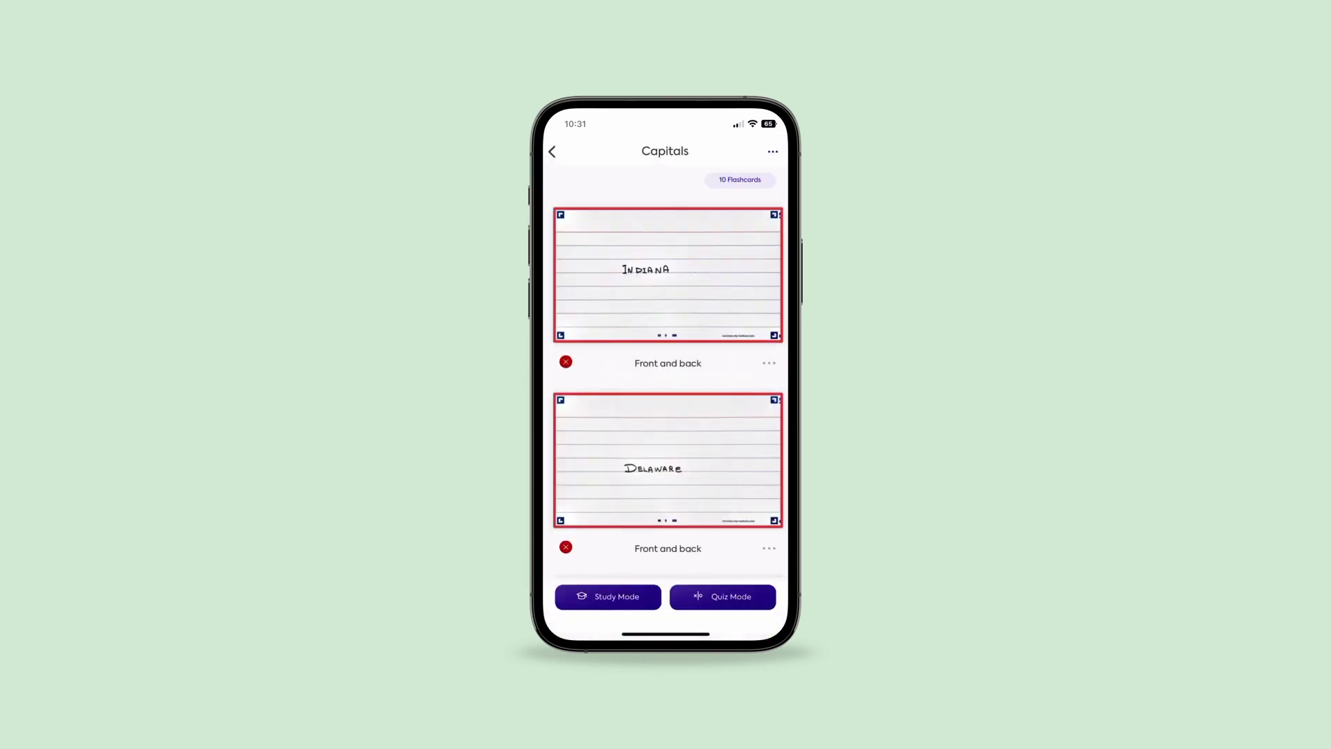
left_click(552, 151)
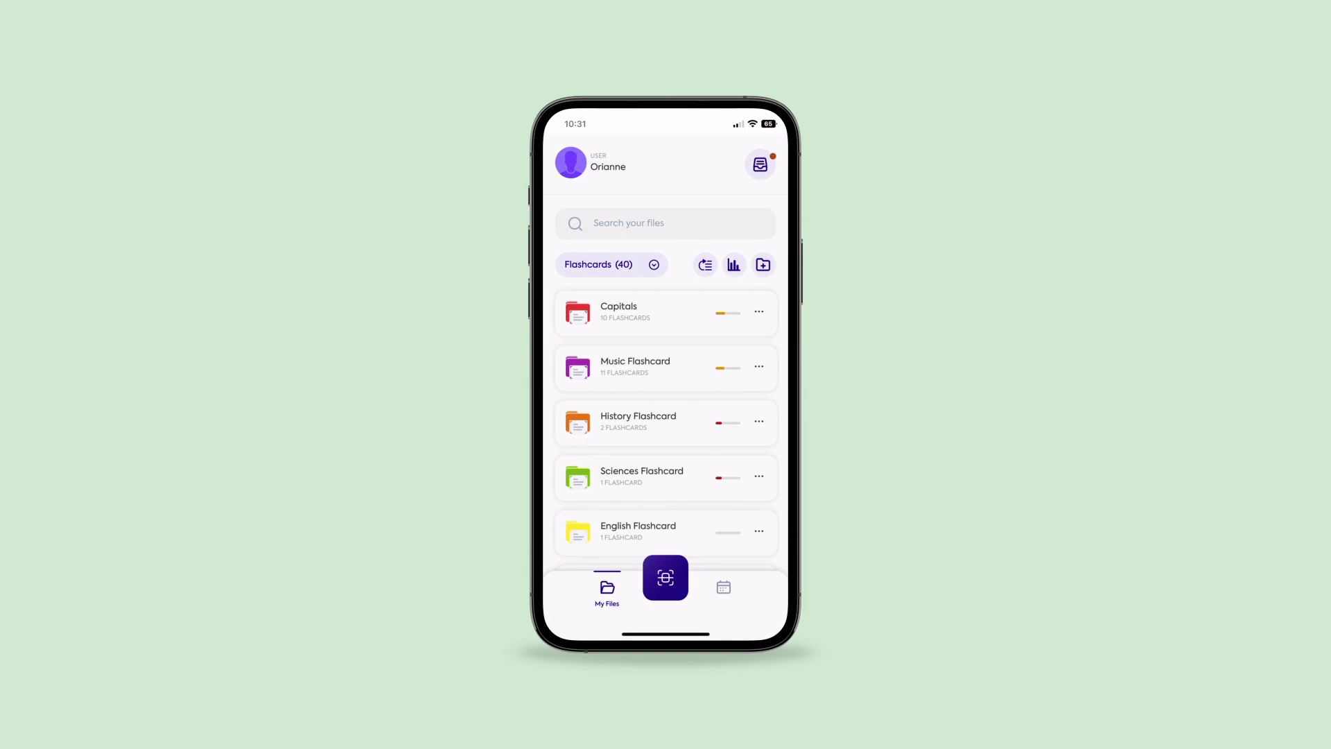
left_click(665, 312)
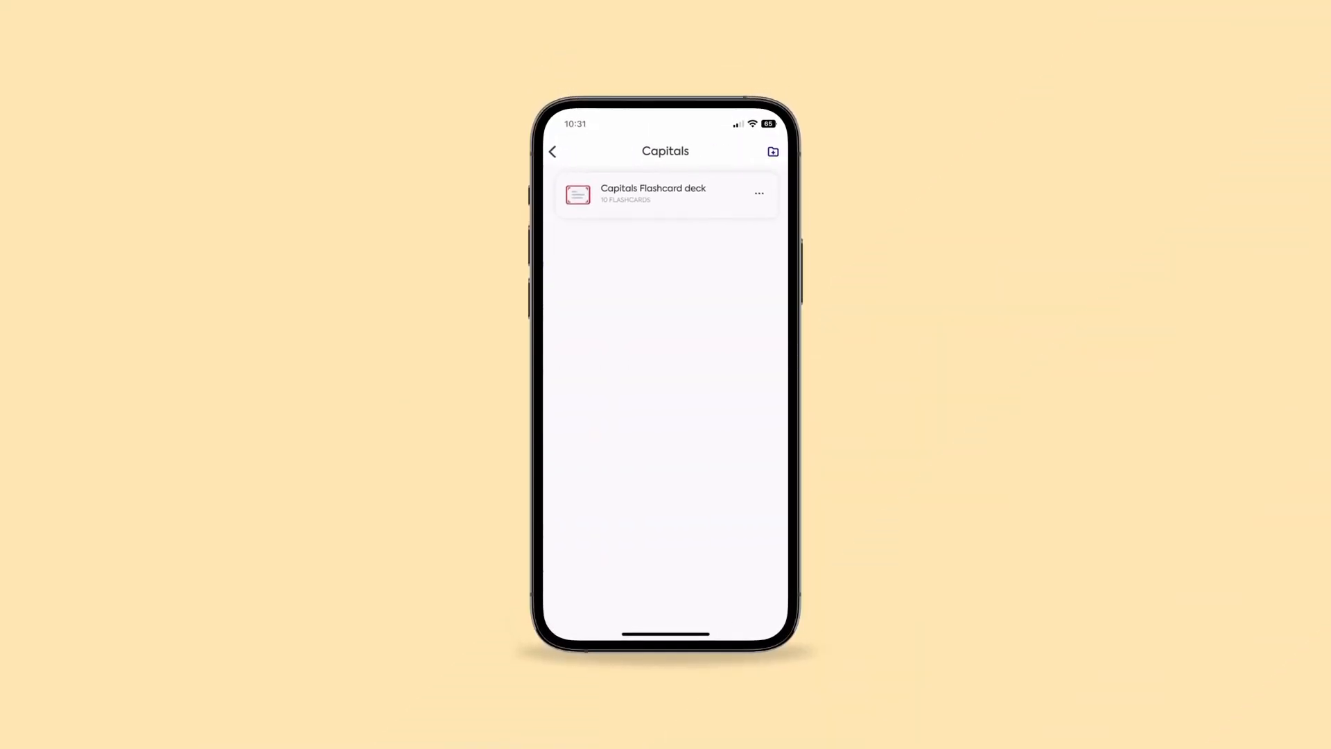
left_click(654, 194)
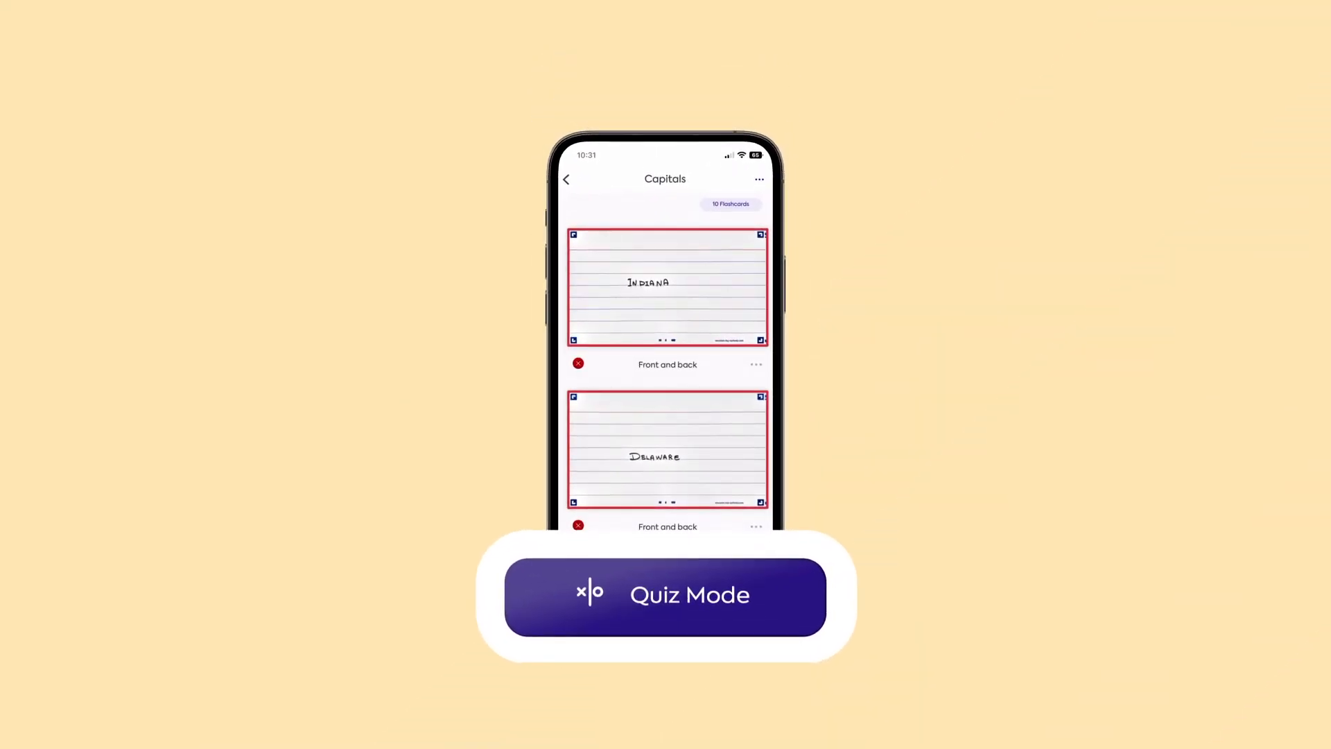